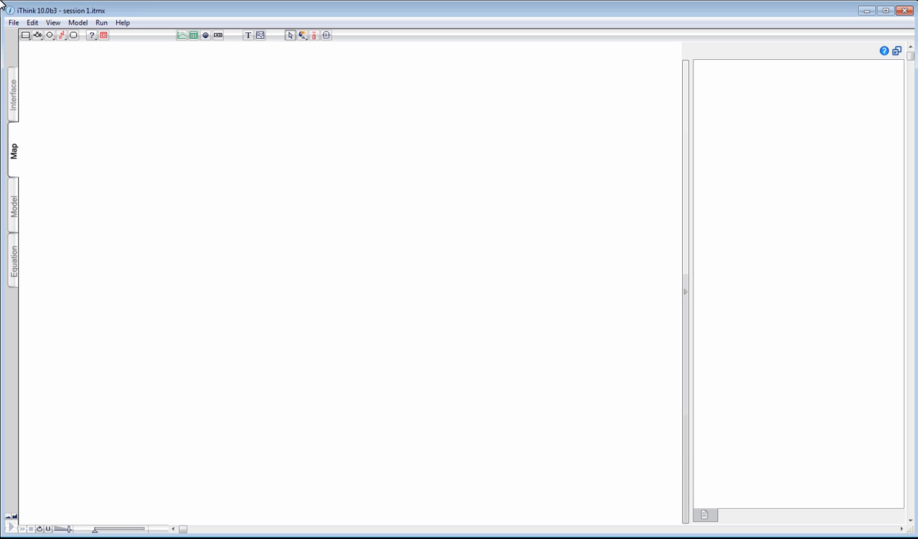
pyautogui.moveTo(73, 38)
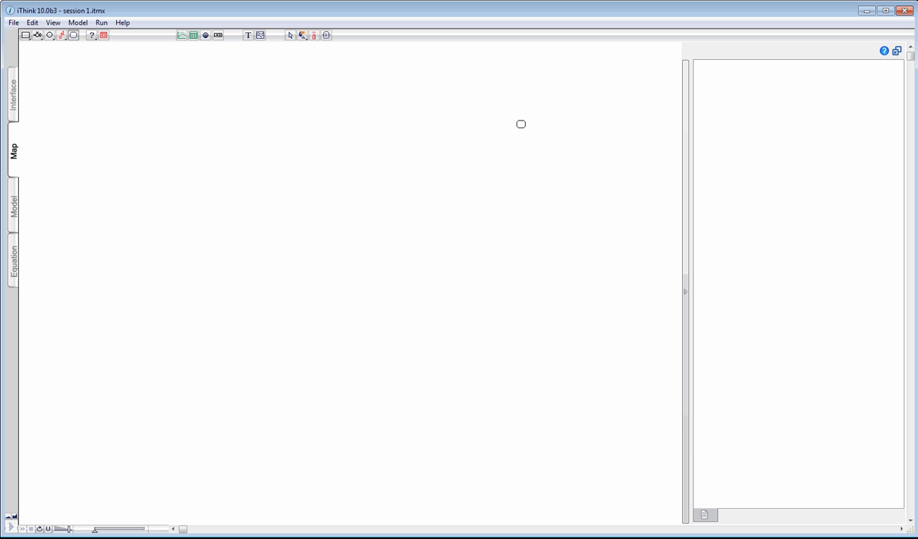
# Place the Open Tasks variable near the top and Deadline at the lower left.
pyautogui.click(521, 134)
pyautogui.write('Open Tasks')
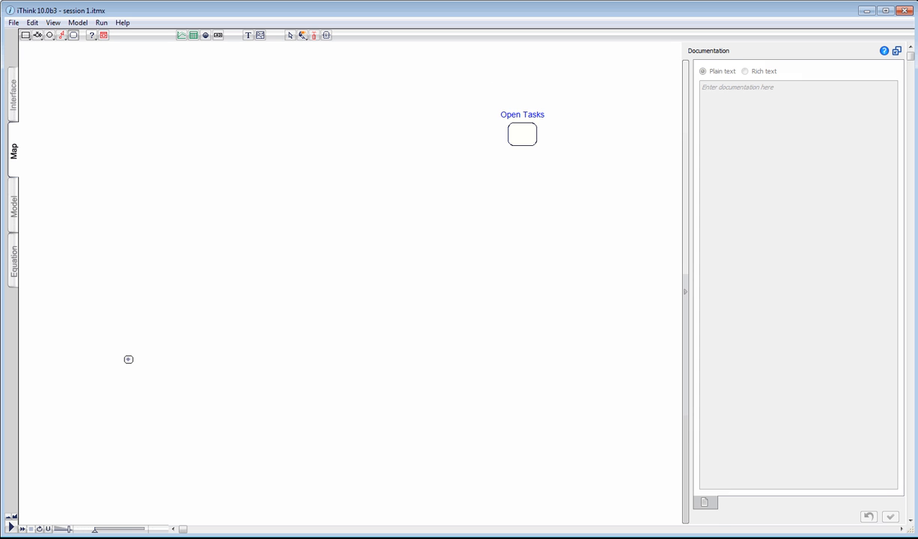
pyautogui.click(128, 360)
pyautogui.write('Deadline')
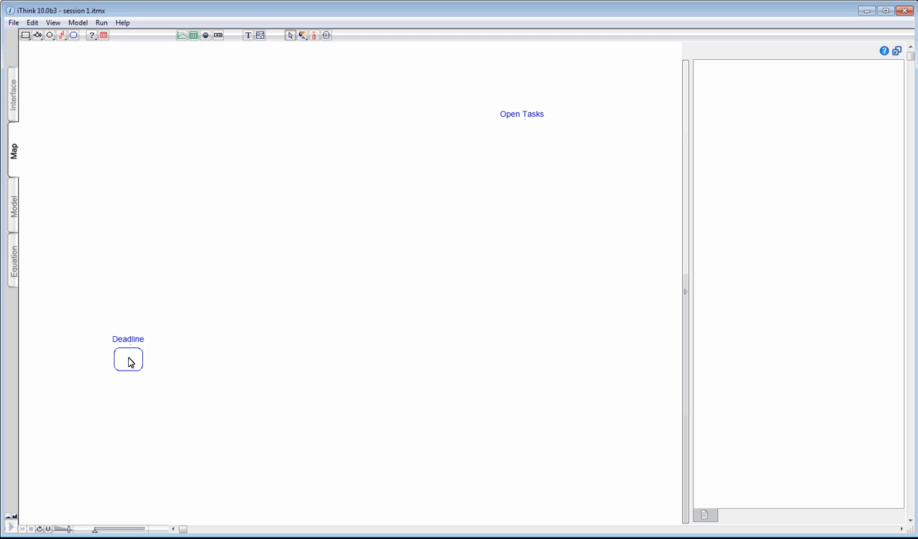
# Set converters to display as Name only in Model Prefs.
pyautogui.click(78, 22)
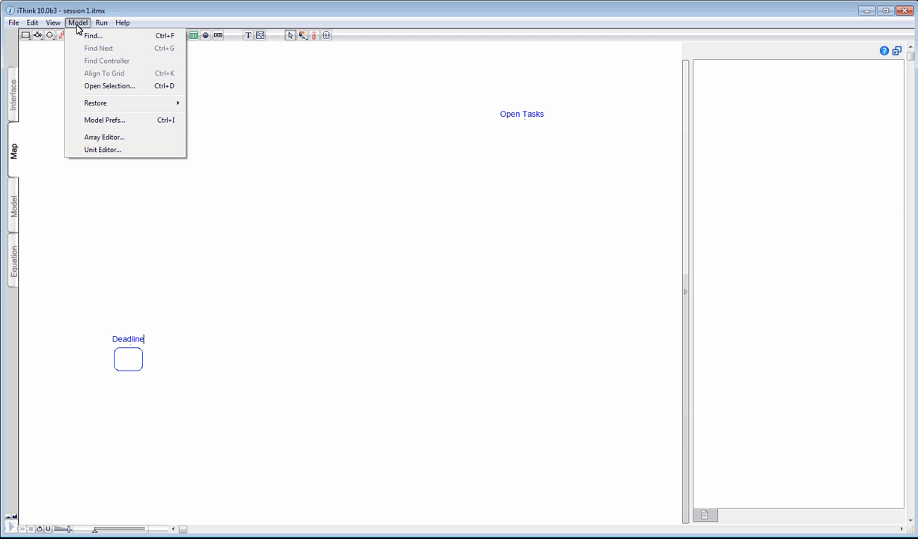
pyautogui.click(105, 120)
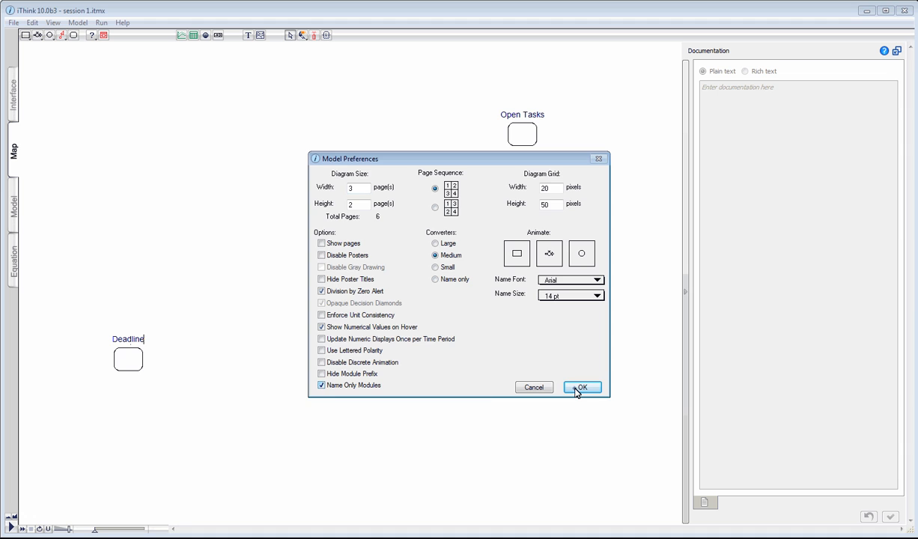
pyautogui.click(582, 387)
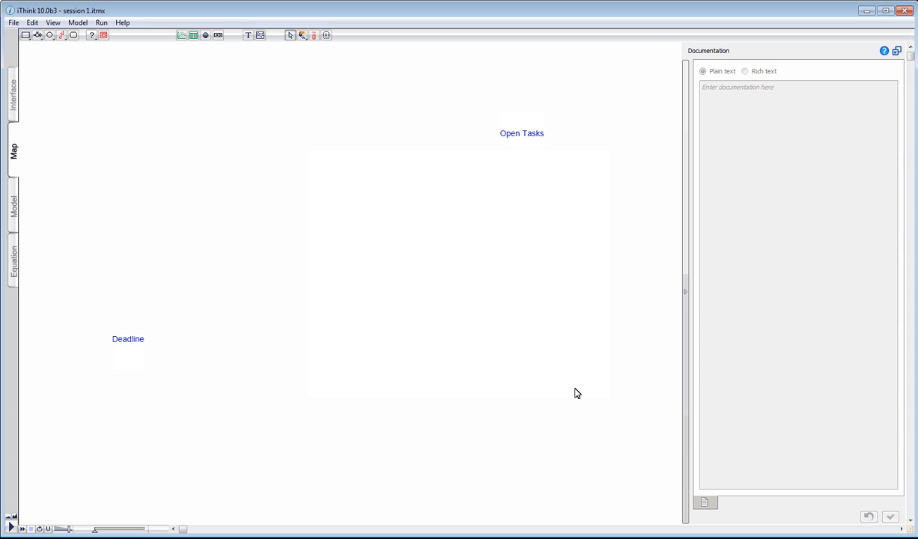
pyautogui.moveTo(72, 40)
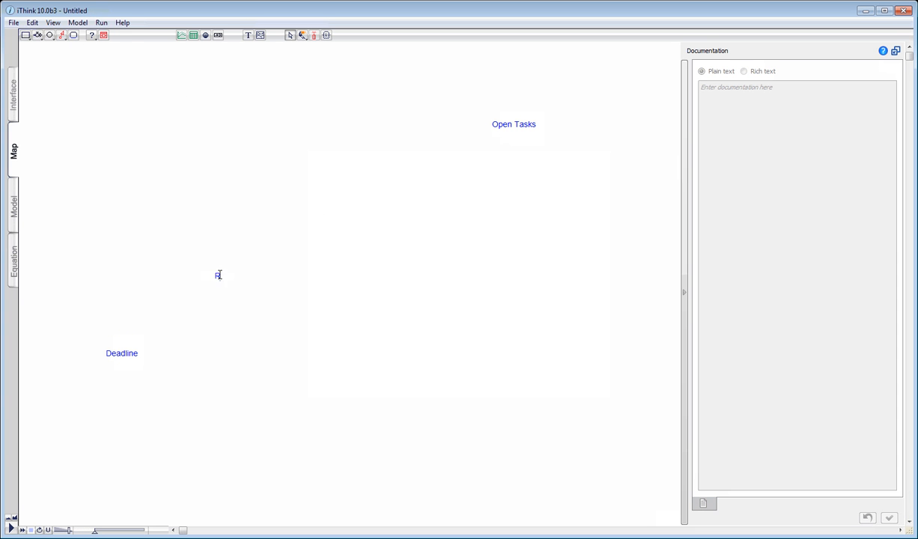
# Name the new converter Remaining Time and connect Deadline to it.
pyautogui.write('Remaining Time')
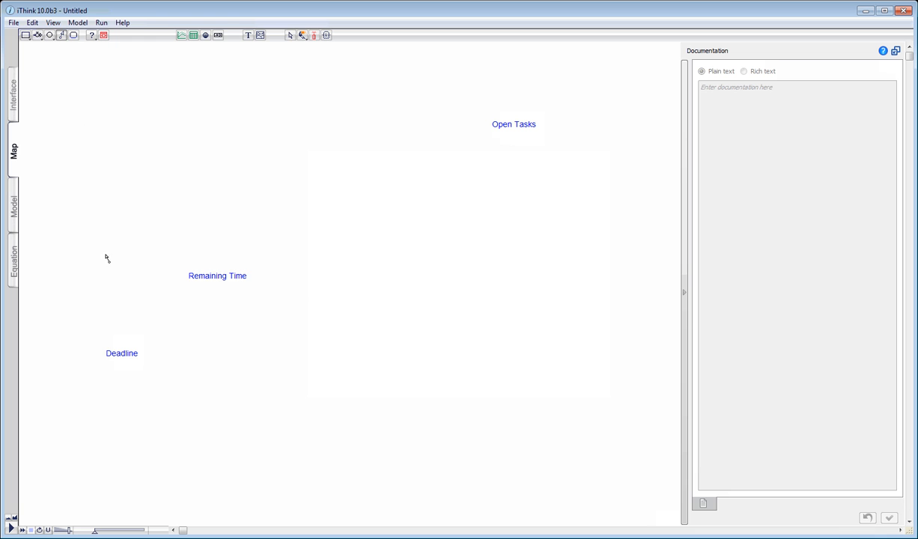
pyautogui.moveTo(127, 349); pyautogui.dragTo(182, 292)
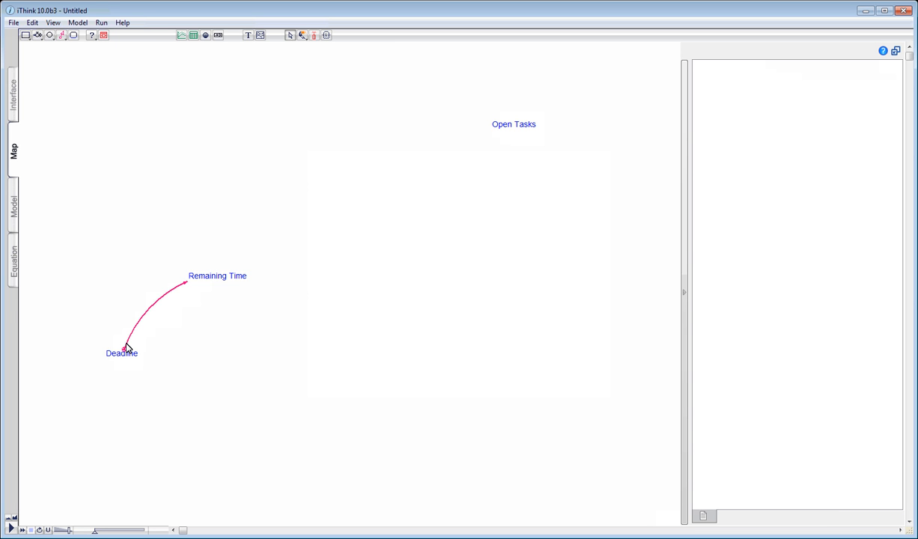
# Set the Deadline-to-Remaining Time connector's polarity to +/s.
pyautogui.rightClick(125, 352)
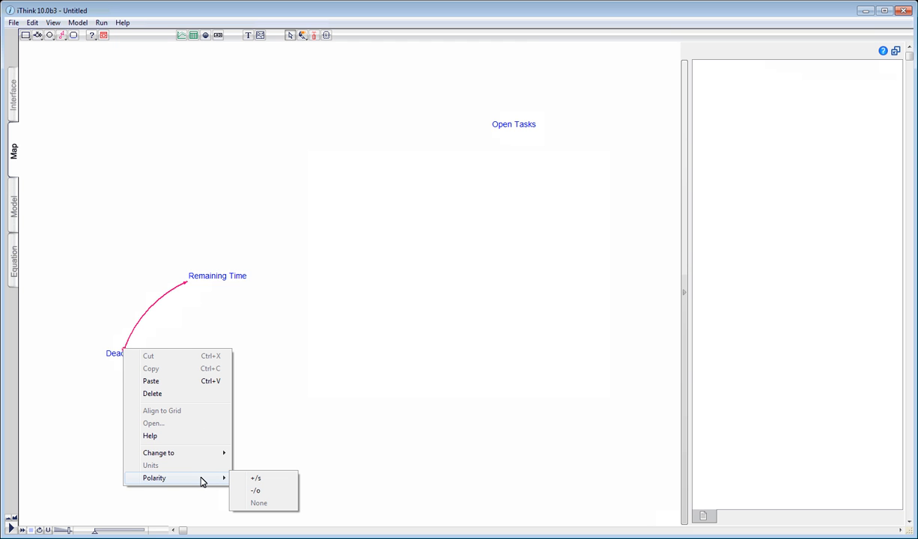
pyautogui.click(255, 477)
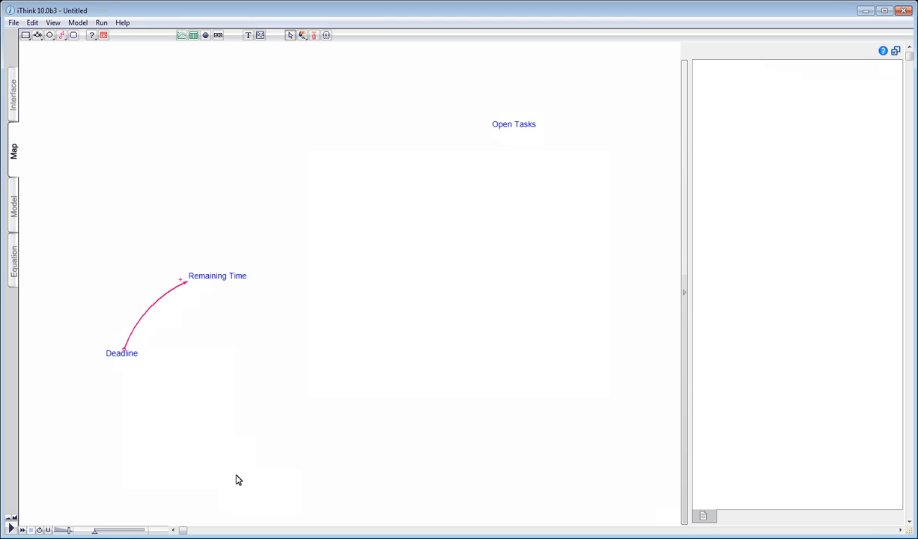
pyautogui.moveTo(105, 122)
pyautogui.write('Current Date')
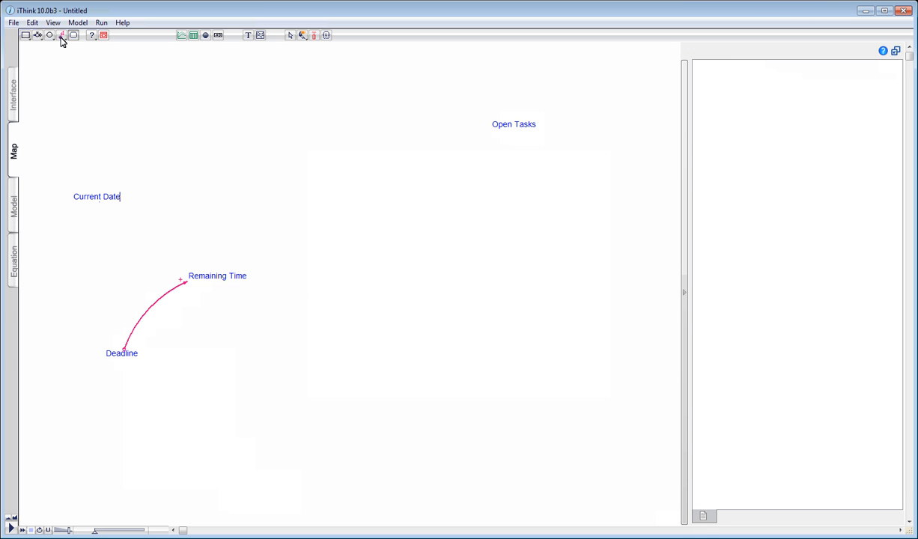
# Connect Current Date to Remaining Time and set a polarity mark on the connector.
pyautogui.click(62, 35)
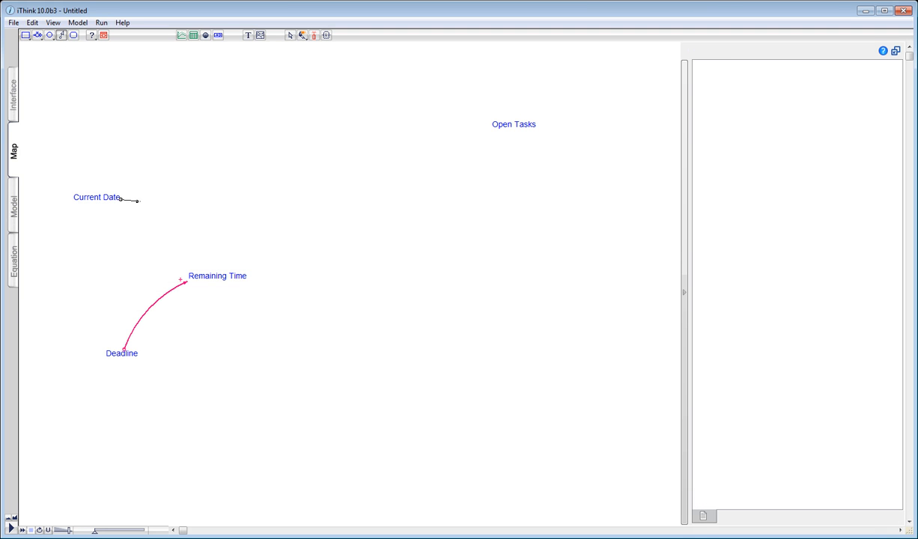
pyautogui.moveTo(124, 199); pyautogui.dragTo(206, 267)
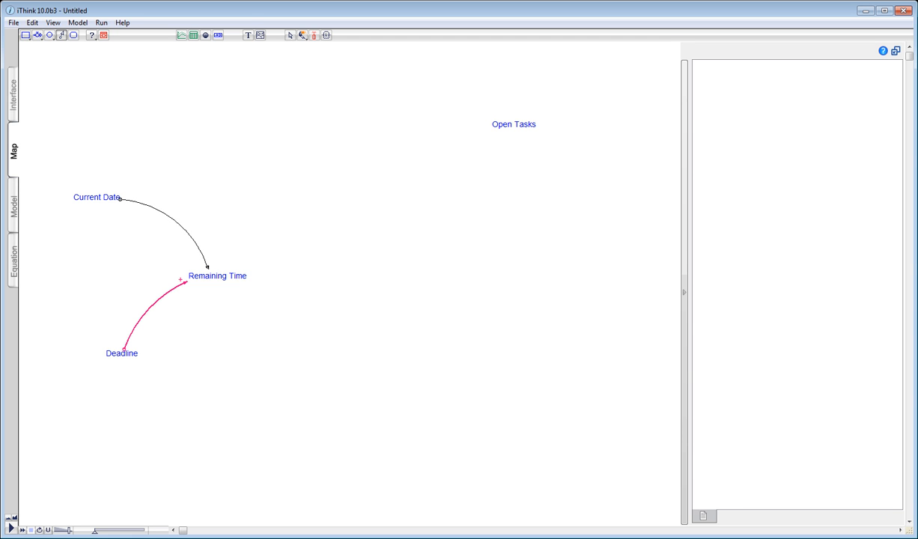
pyautogui.click(210, 269)
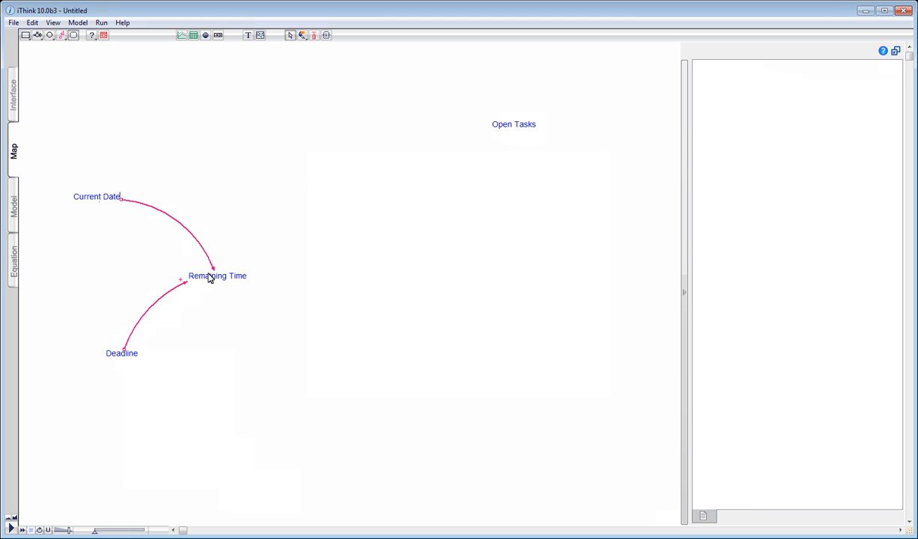
pyautogui.rightClick(122, 201)
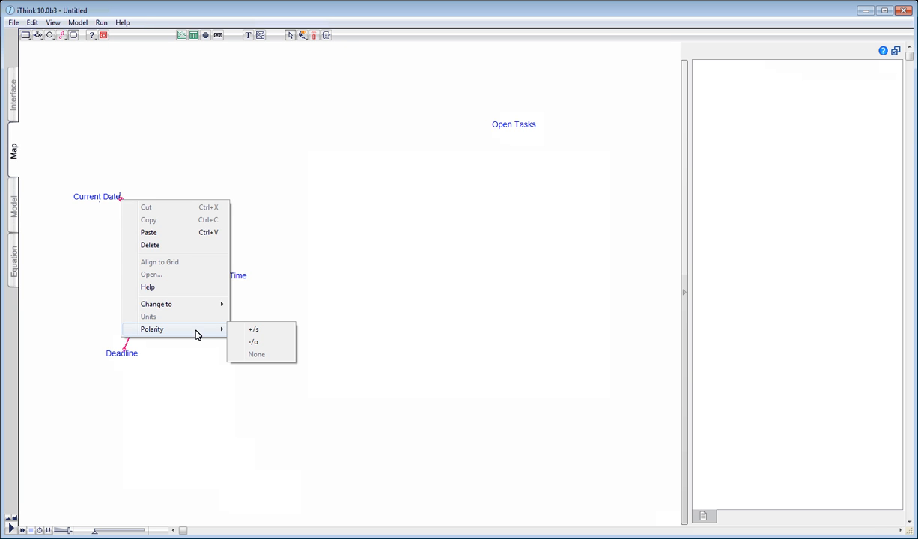
pyautogui.click(253, 341)
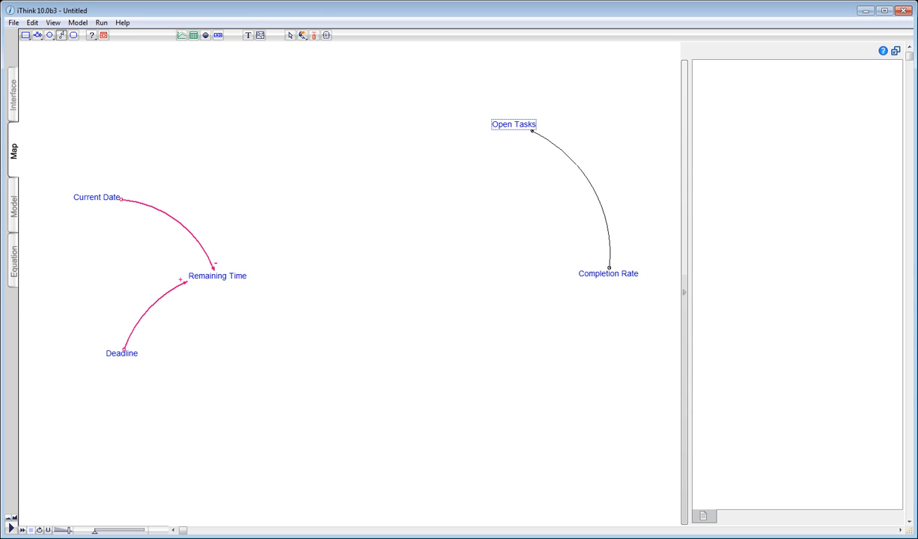
# Mark the Completion Rate-to-Open Tasks connector as negative (-/o).
pyautogui.click(533, 129)
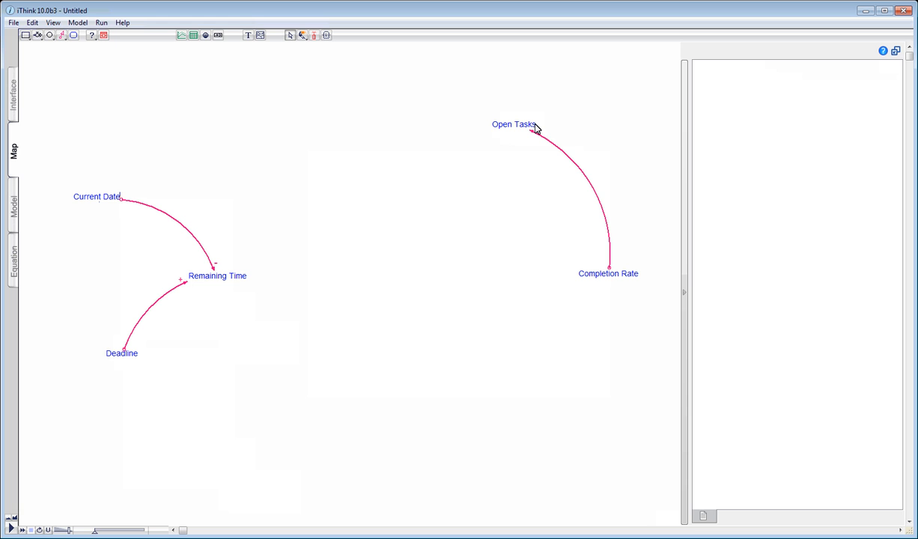
pyautogui.moveTo(594, 166)
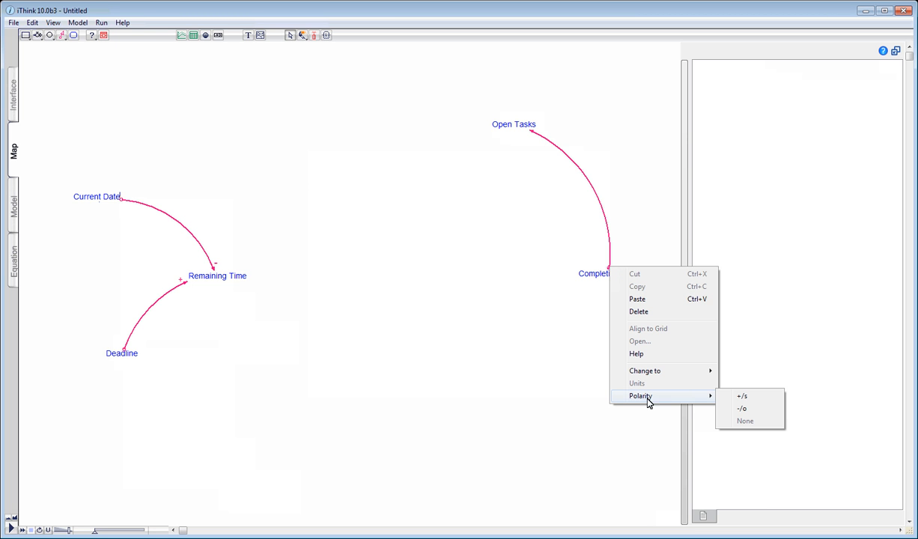
pyautogui.click(744, 420)
pyautogui.write('Workday')
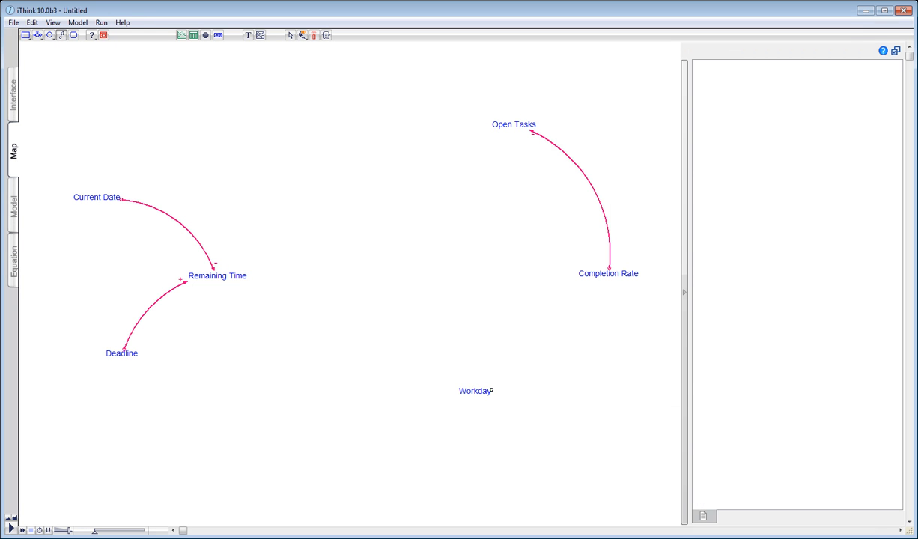
# Connect Workday to Completion Rate and set the connector's polarity.
pyautogui.moveTo(492, 391); pyautogui.dragTo(601, 295)
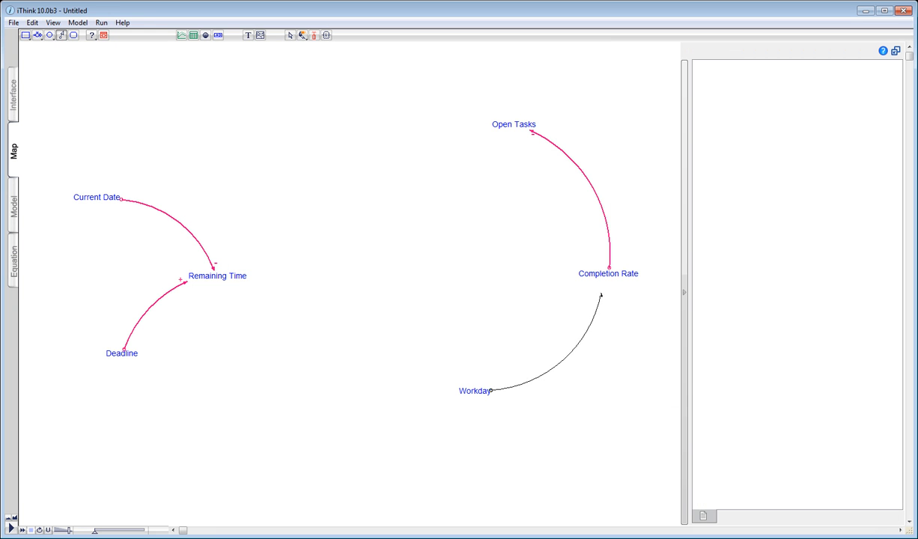
pyautogui.click(608, 283)
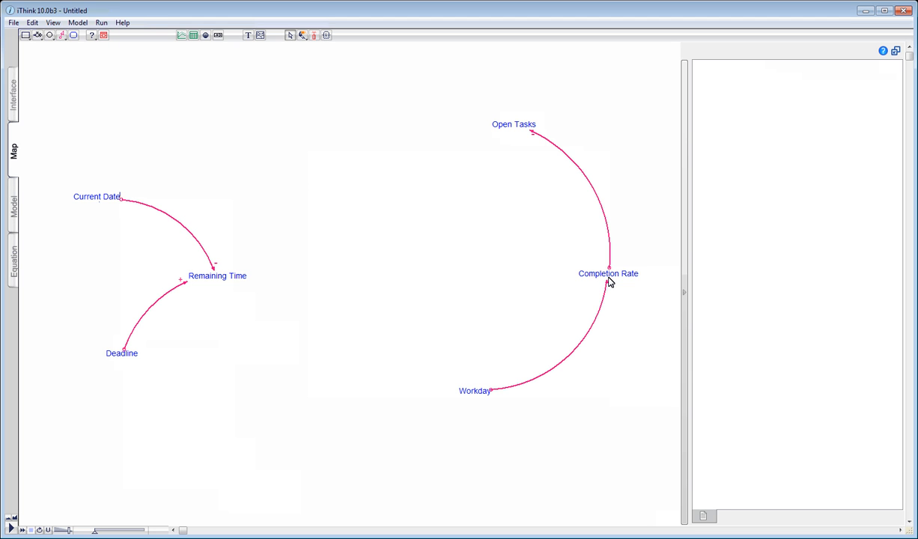
pyautogui.rightClick(490, 390)
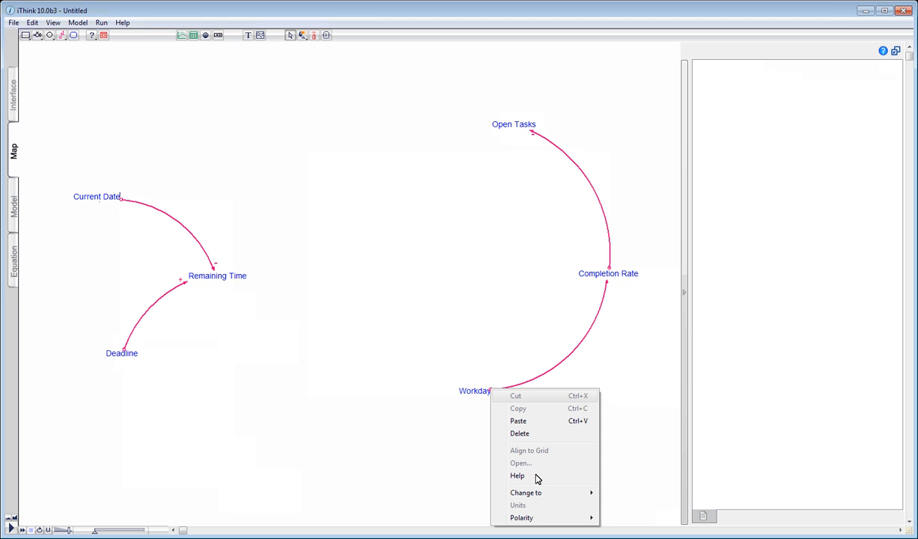
pyautogui.click(613, 523)
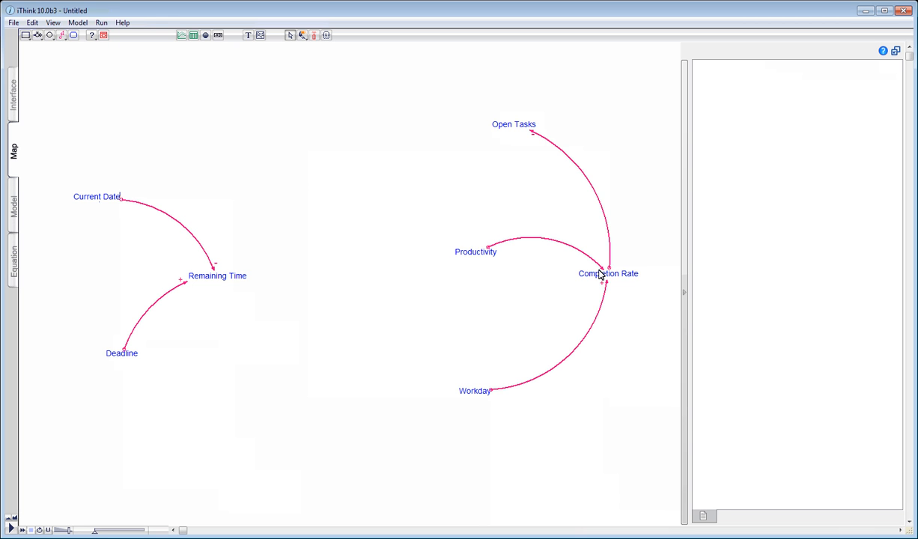
pyautogui.moveTo(547, 264)
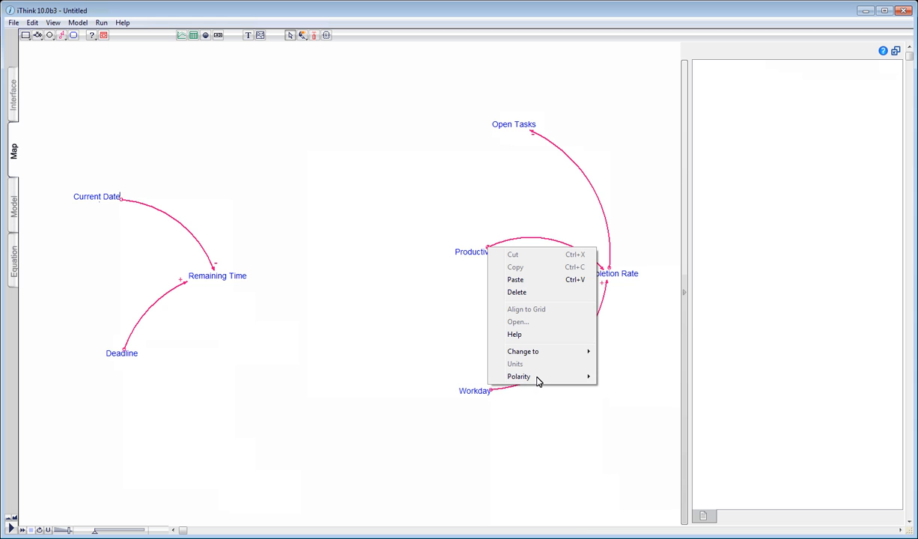
# Open the polarity choices for the Productivity-to-Completion Rate connector.
pyautogui.click(611, 382)
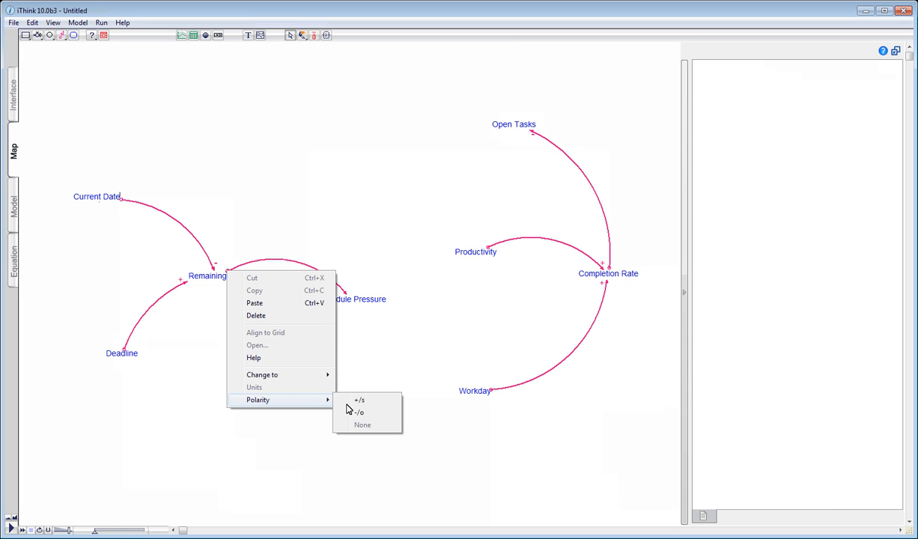
# Set the Remaining Time-to-Schedule Pressure connector's polarity to -/o.
pyautogui.click(358, 413)
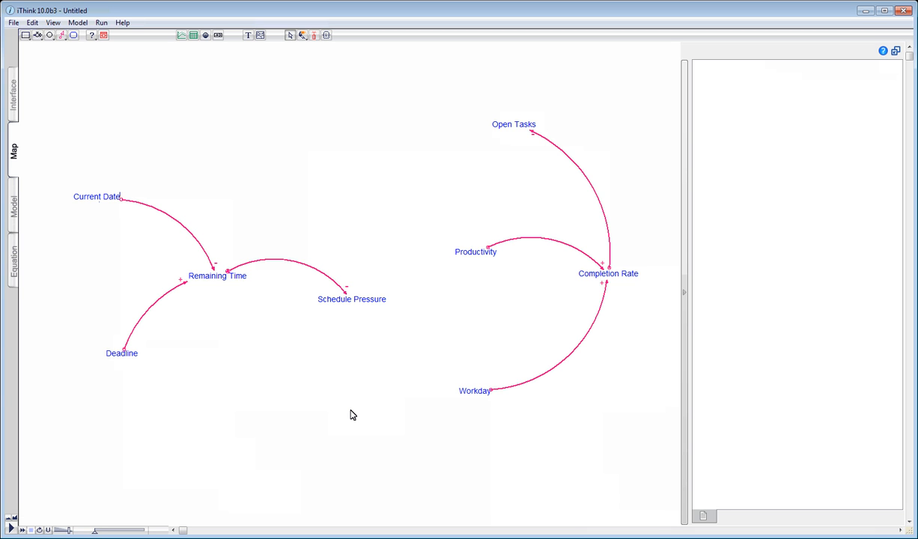
pyautogui.moveTo(129, 130)
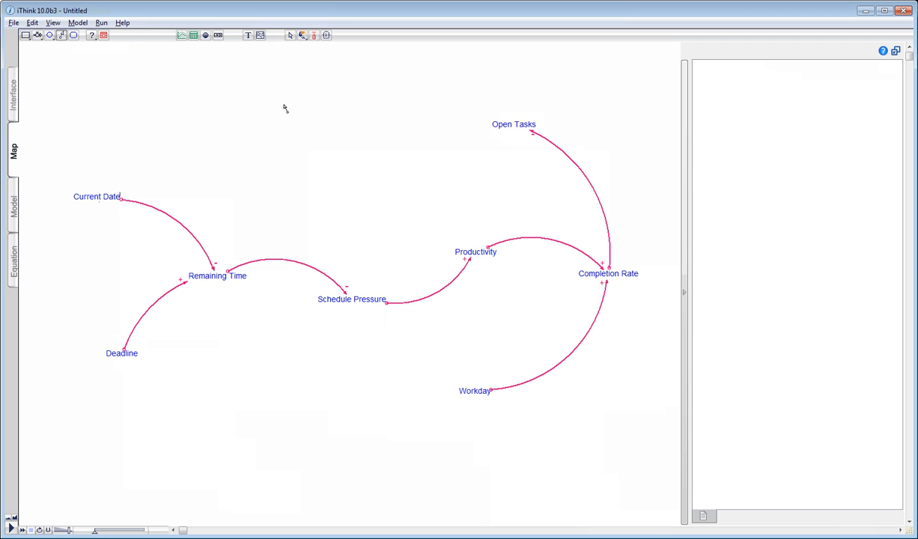
# Draw a connector from Schedule Pressure to Productivity.
pyautogui.moveTo(357, 305); pyautogui.dragTo(444, 384)
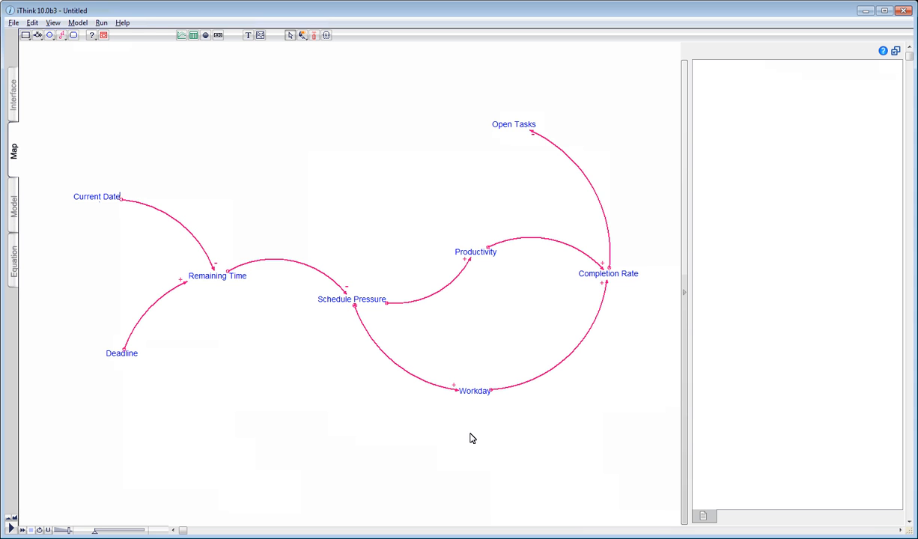
pyautogui.moveTo(253, 223)
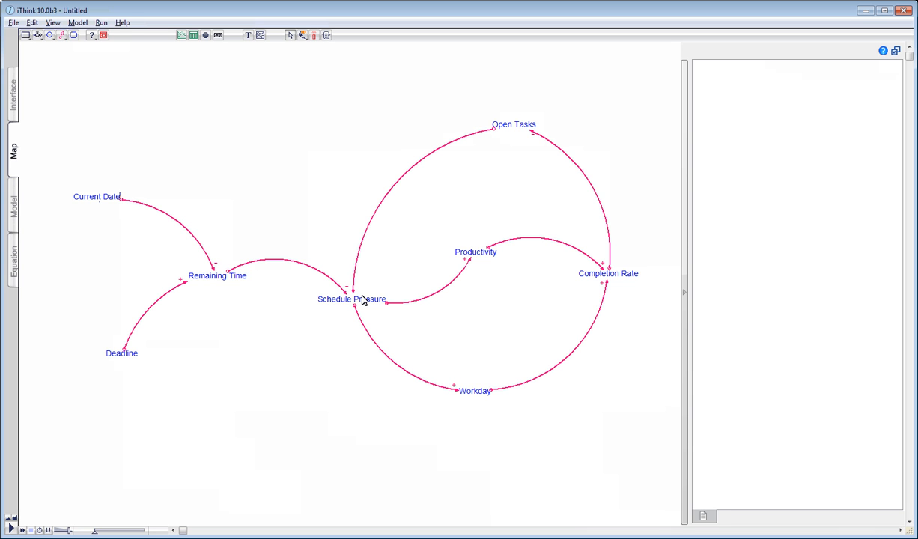
# Bring up the polarity options for the new Schedule Pressure to Open Tasks connector.
pyautogui.rightClick(525, 135)
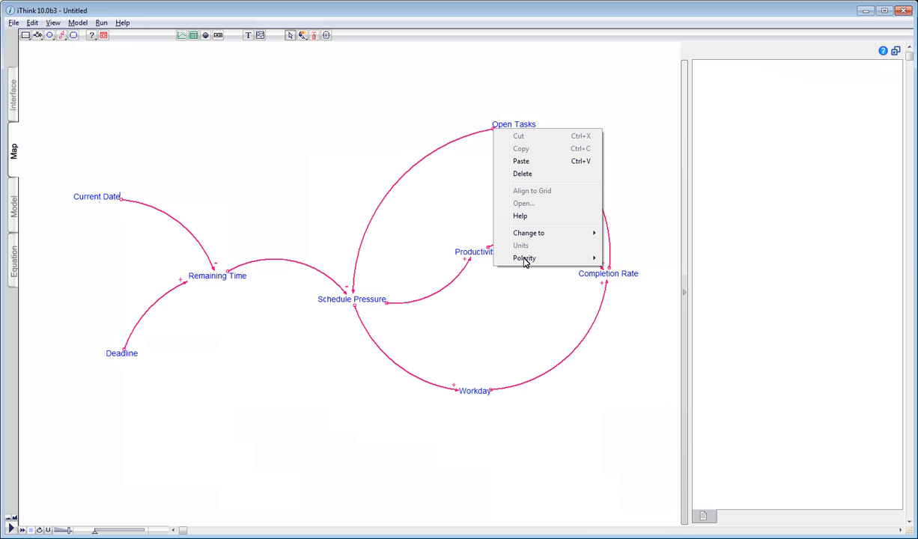